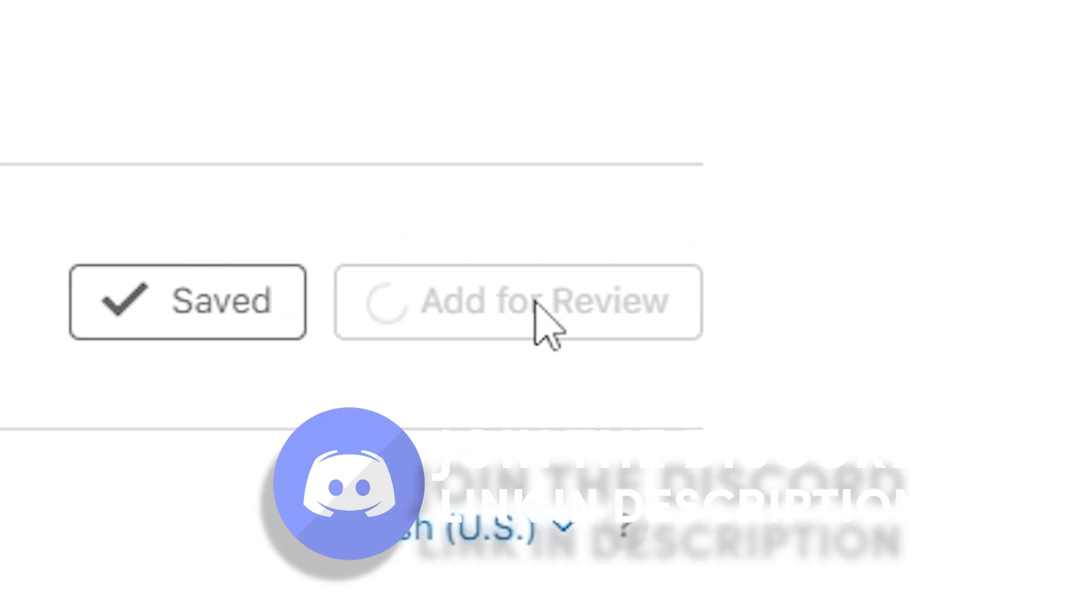
- Submit iOS App version 1.05 so it appears under Items Submitted for review
{"action": "left_click", "coordinate": [518, 302]}
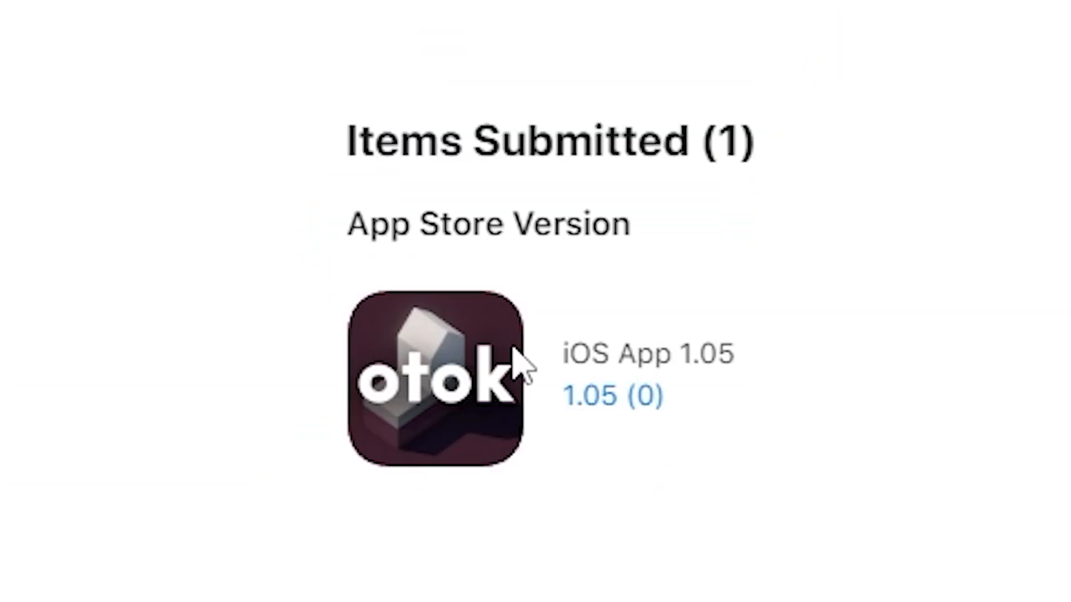